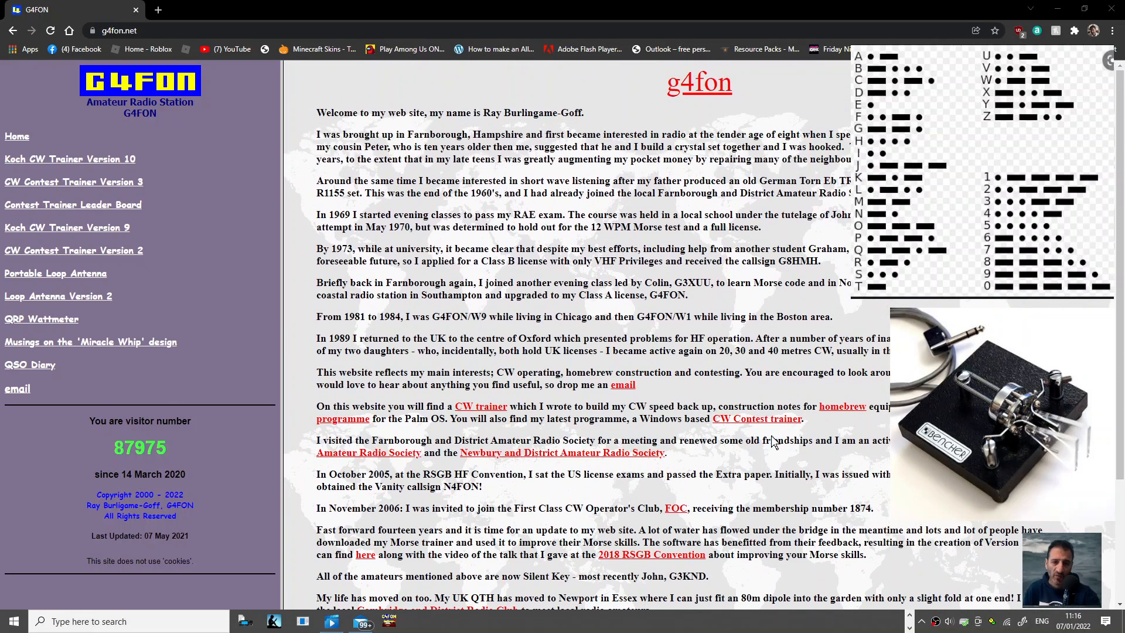
- Launch a second Koch trainer instance and set its effective speed to 2 WPM
{"action": "scroll", "scroll_direction": "down", "scroll_amount": 3}
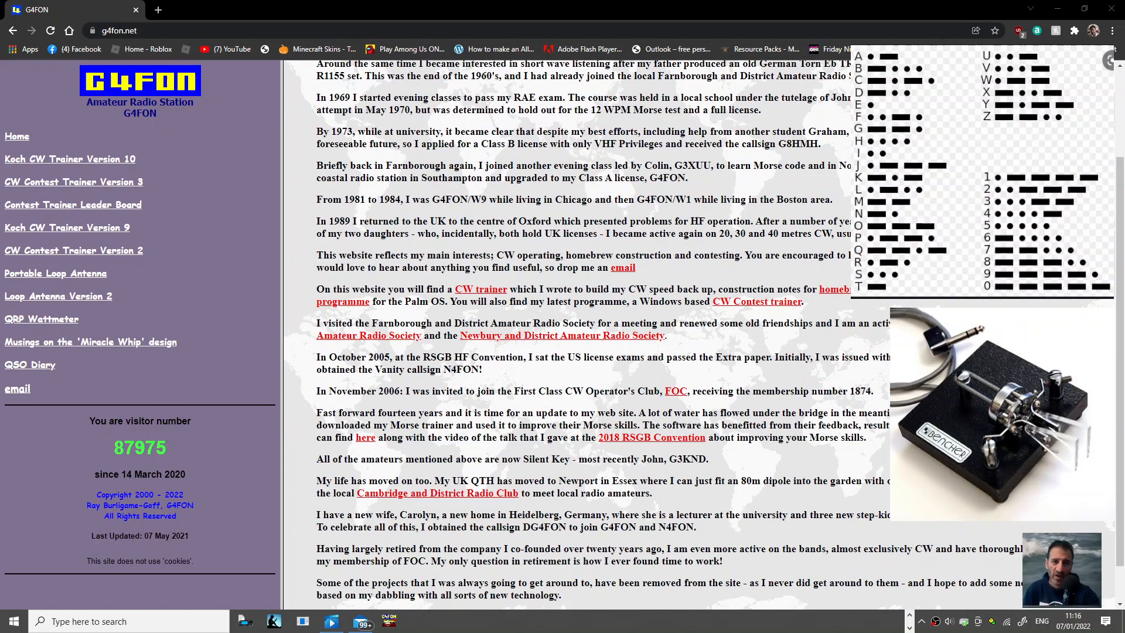
{"action": "scroll", "scroll_direction": "up", "scroll_amount": 3}
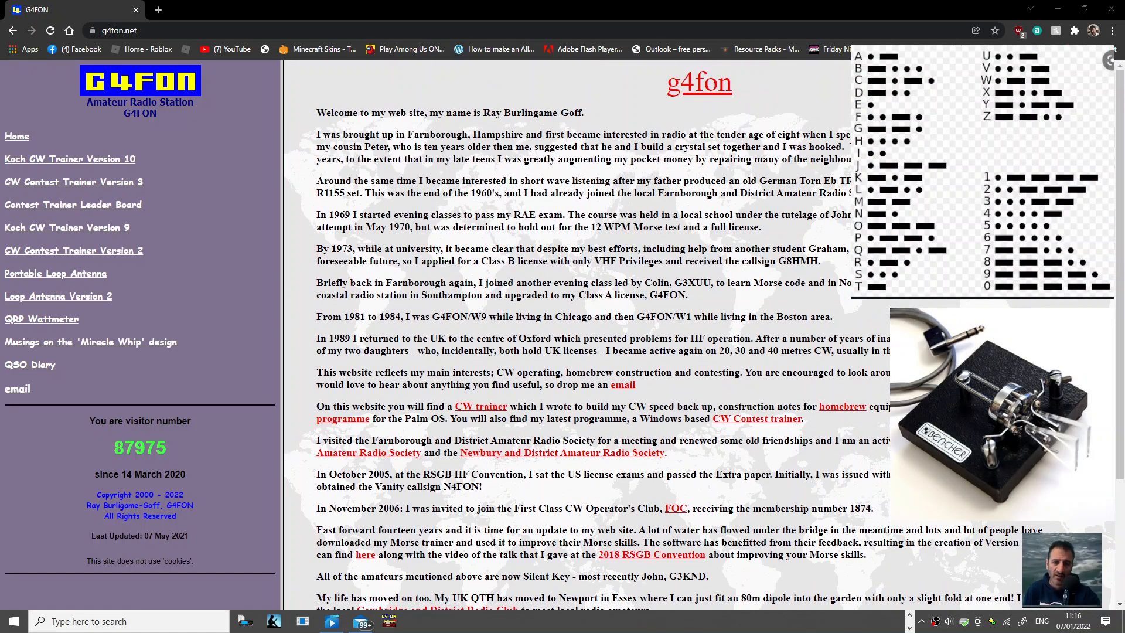
{"action": "mouse_move", "coordinate": [409, 627]}
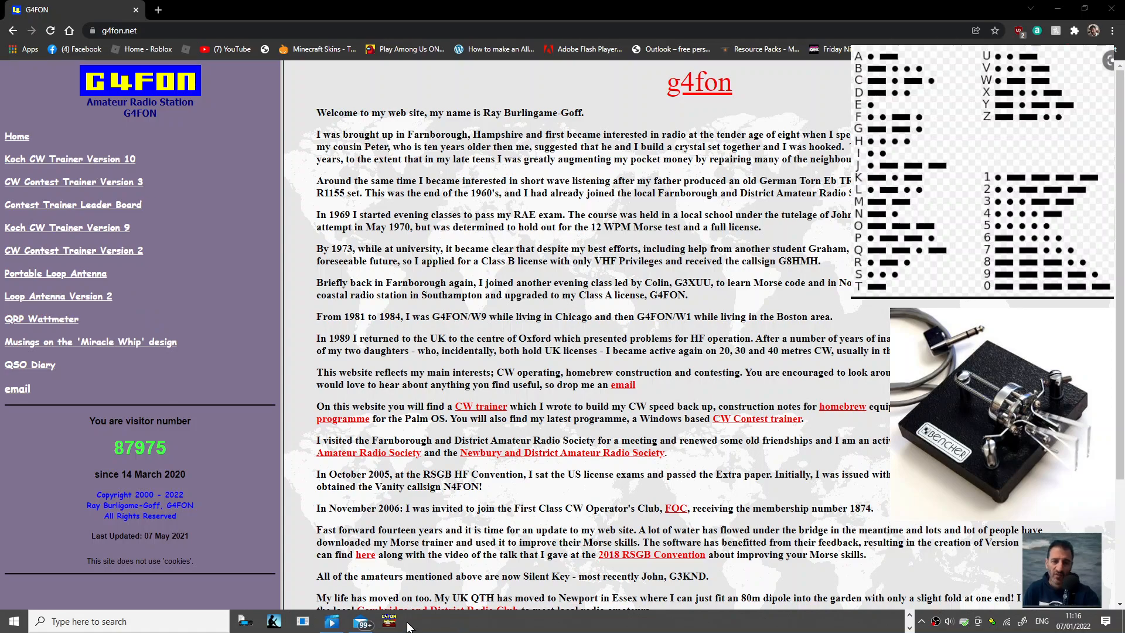
{"action": "left_click", "coordinate": [389, 622]}
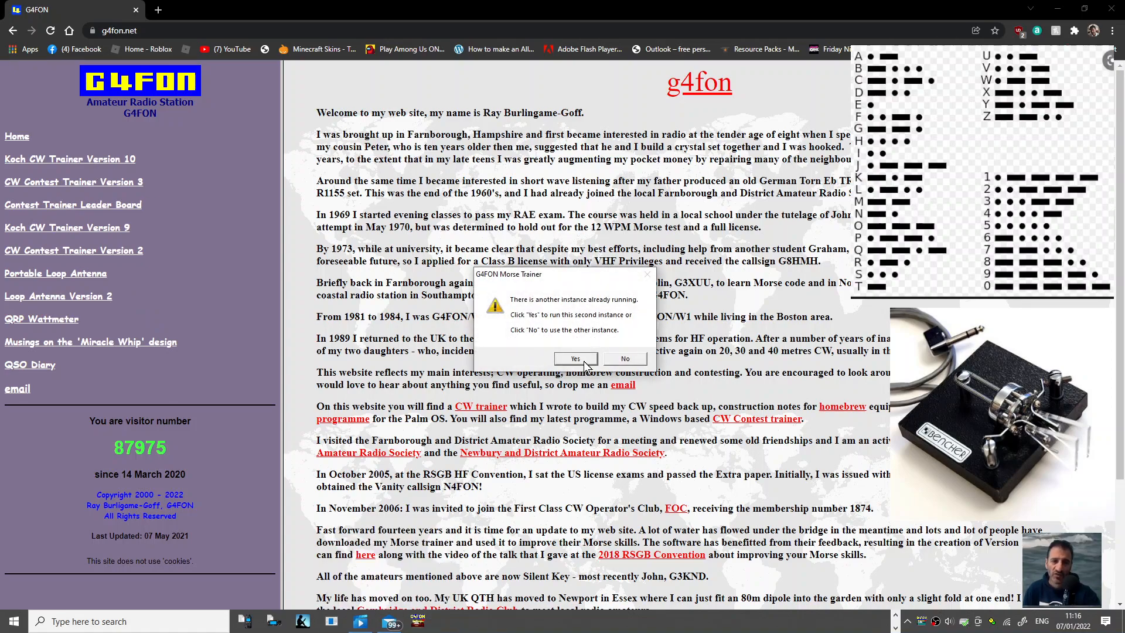
{"action": "left_click", "coordinate": [575, 358]}
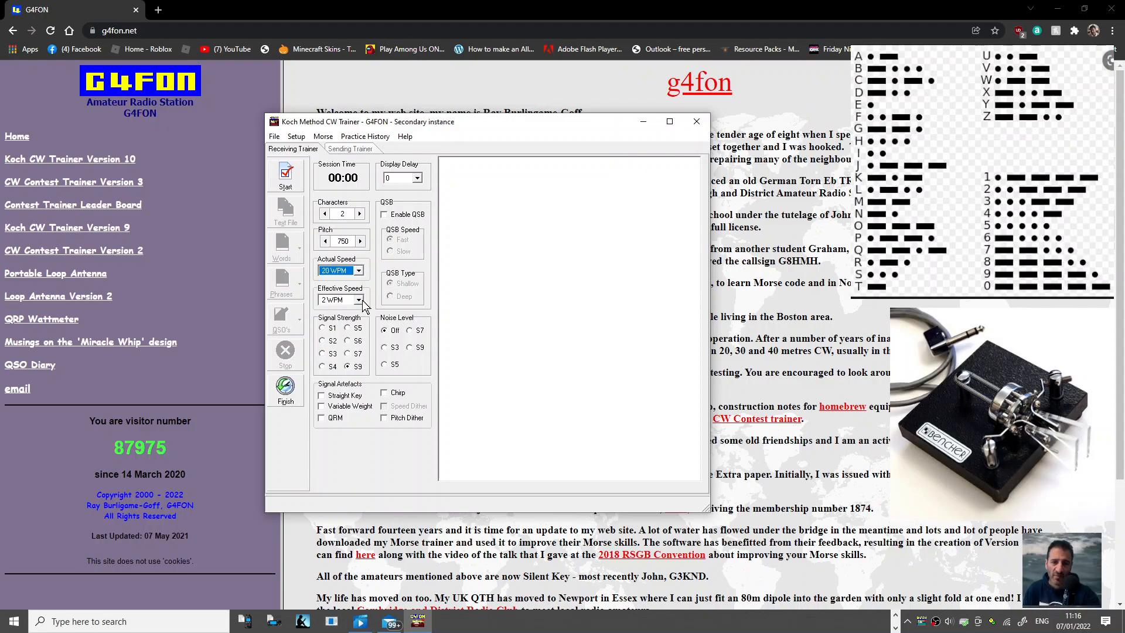
{"action": "left_click", "coordinate": [359, 299]}
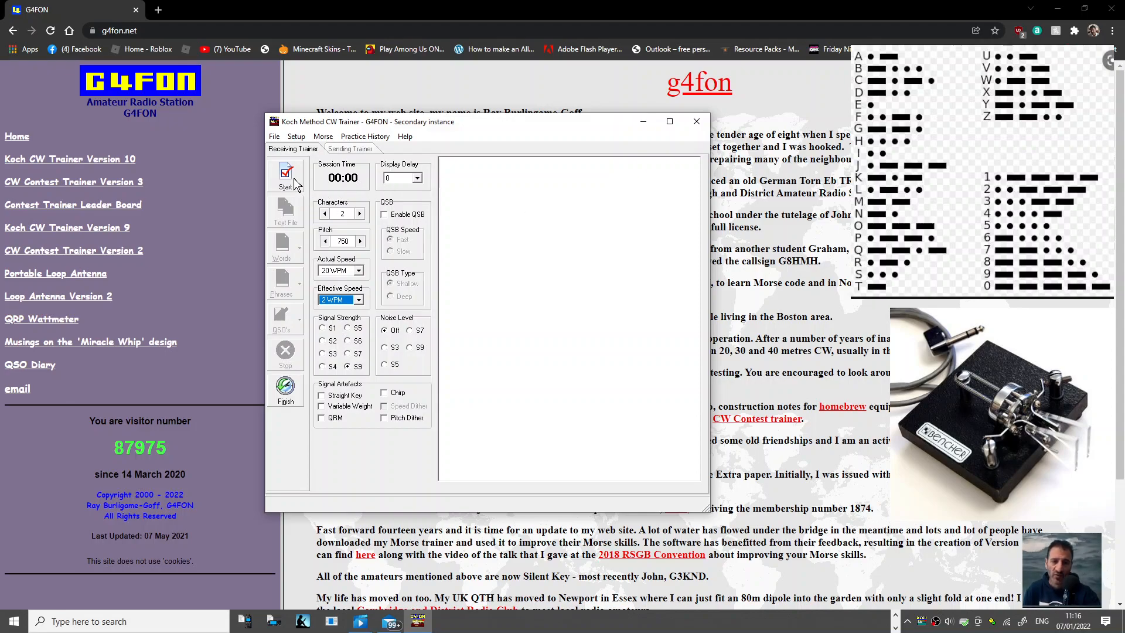
- Start the receiving session so it sends M and K characters
{"action": "left_click", "coordinate": [285, 173]}
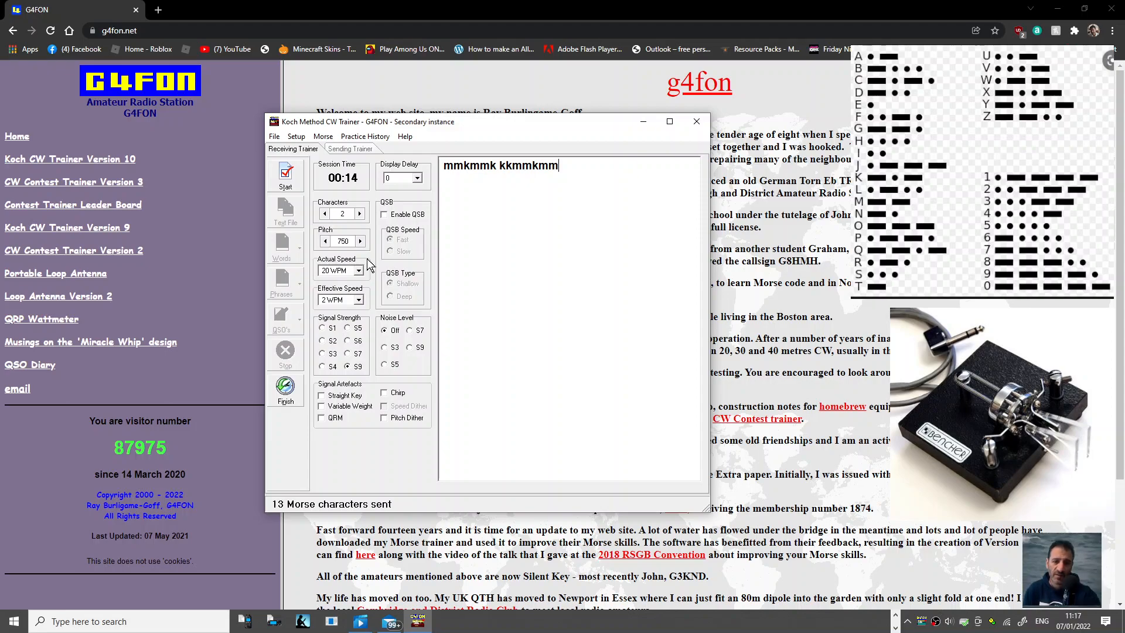
{"action": "mouse_move", "coordinate": [653, 256]}
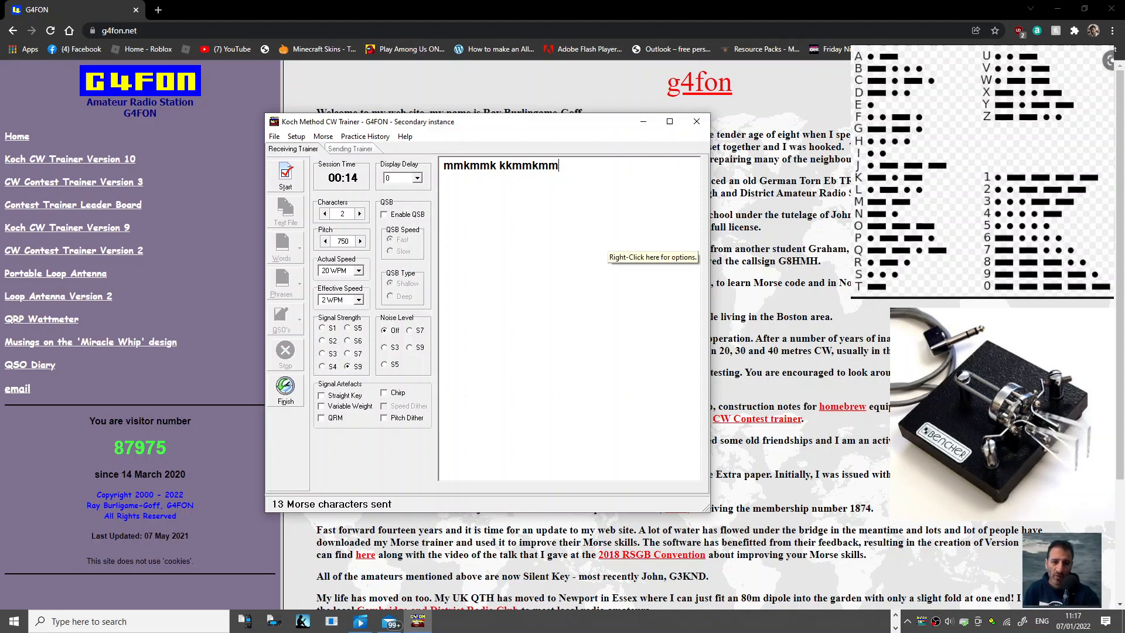